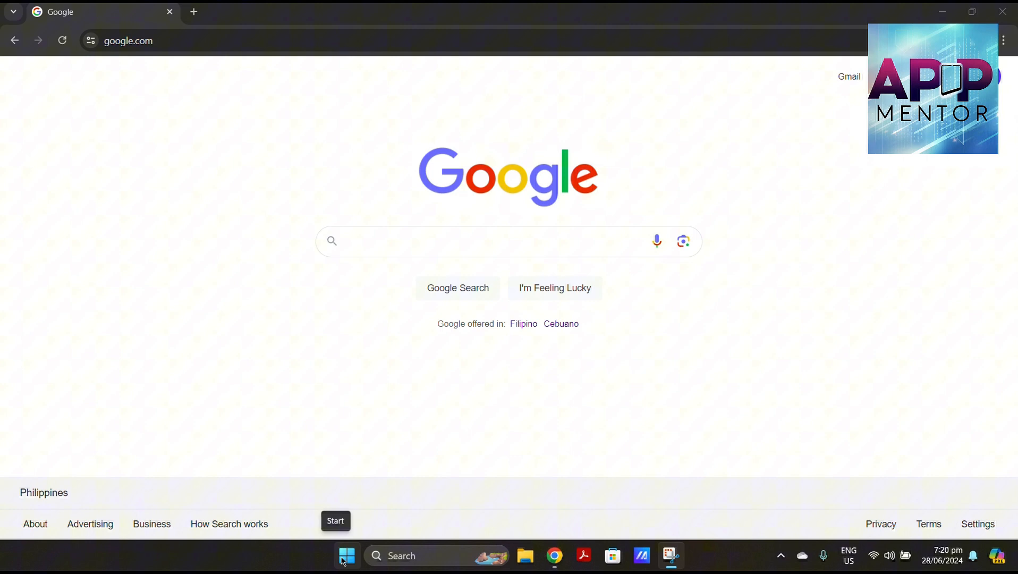
mouse_move(451, 24)
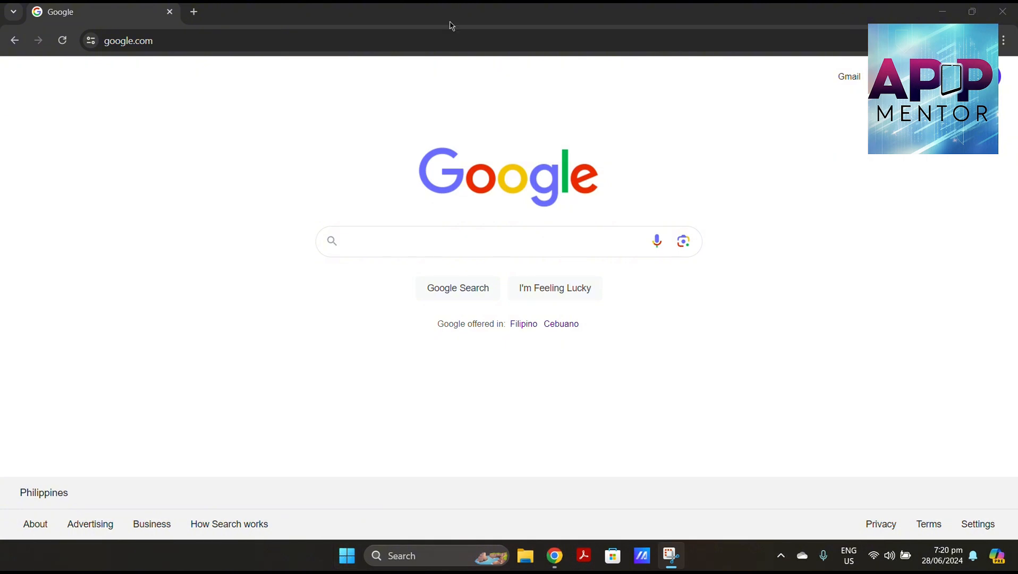
mouse_move(361, 417)
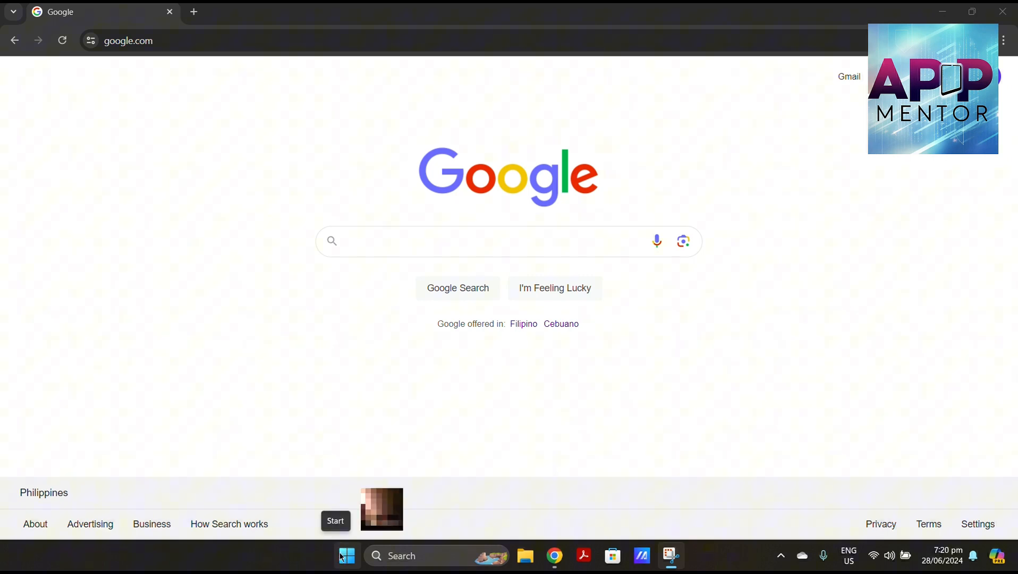
Step: Search Start for "add or remove programs" and go to the Installed apps page
left_click(346, 555)
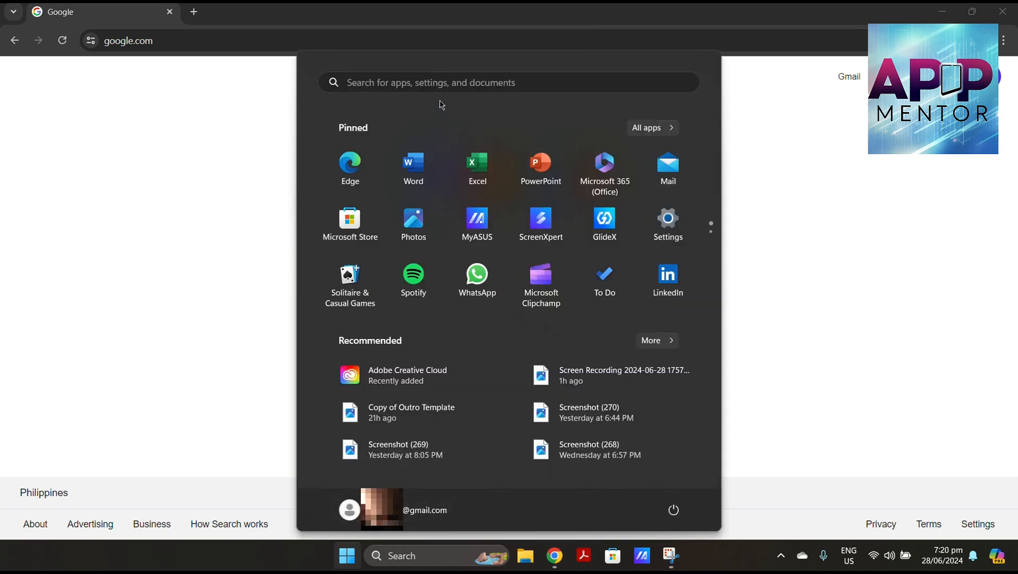
type("add or remove programs")
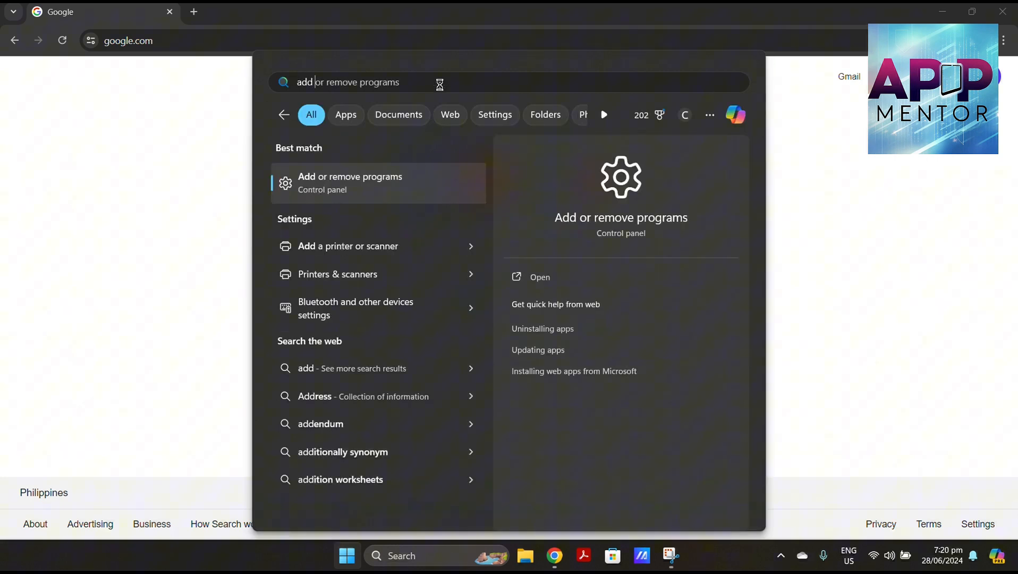
mouse_move(375, 166)
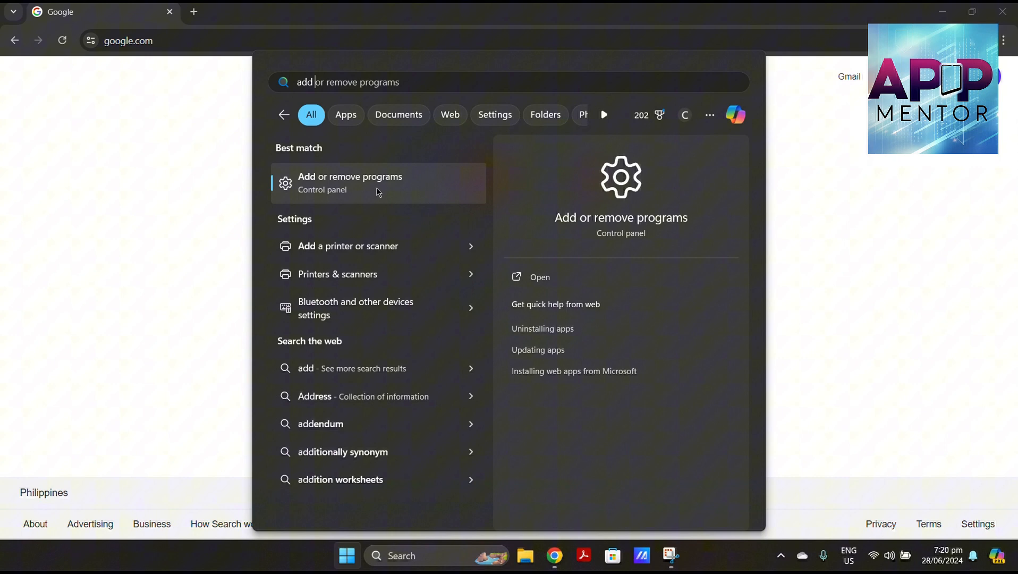
left_click(349, 182)
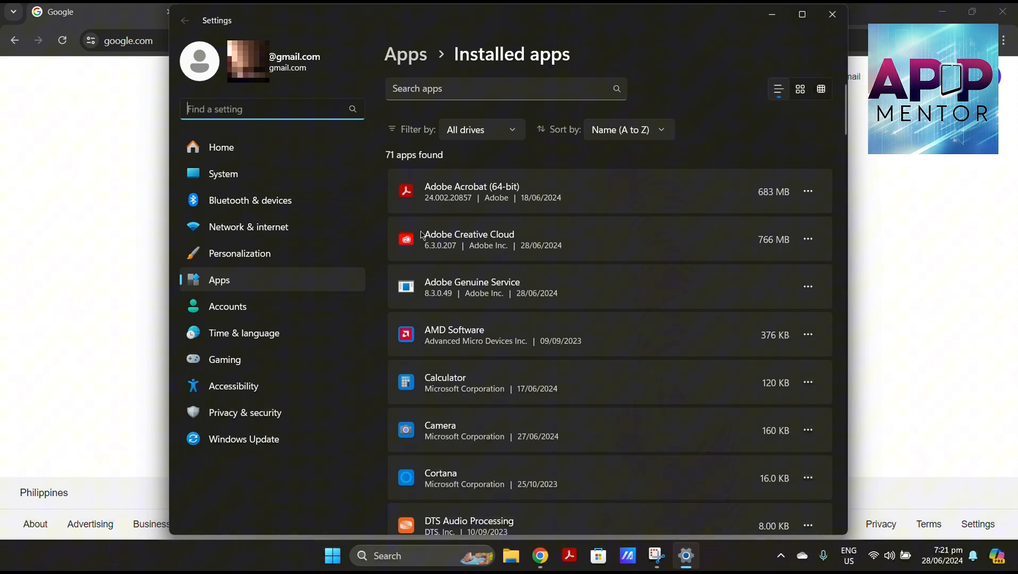
mouse_move(665, 248)
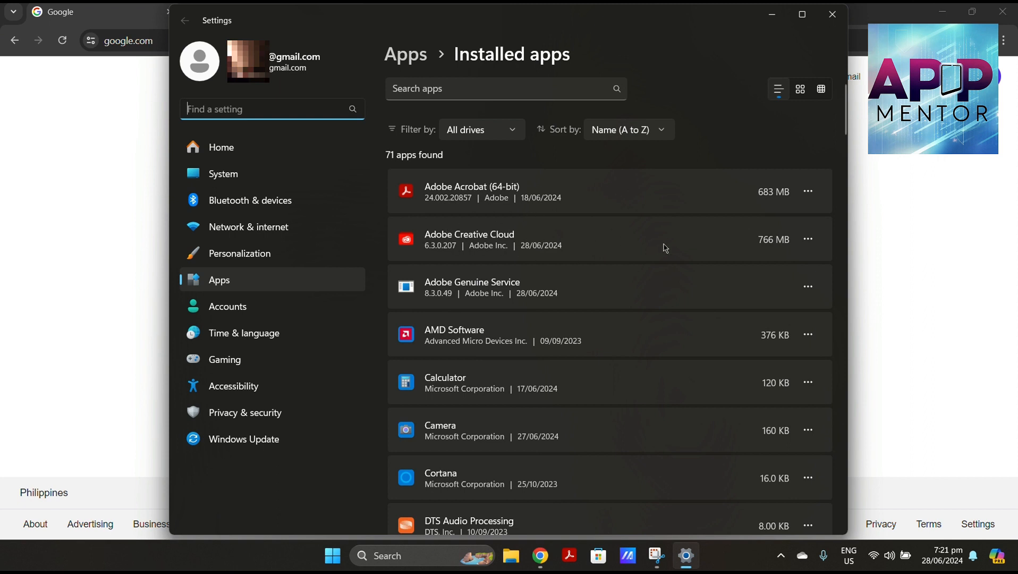
Step: Choose Uninstall from Adobe Creative Cloud's three-dot menu in Installed apps
left_click(807, 239)
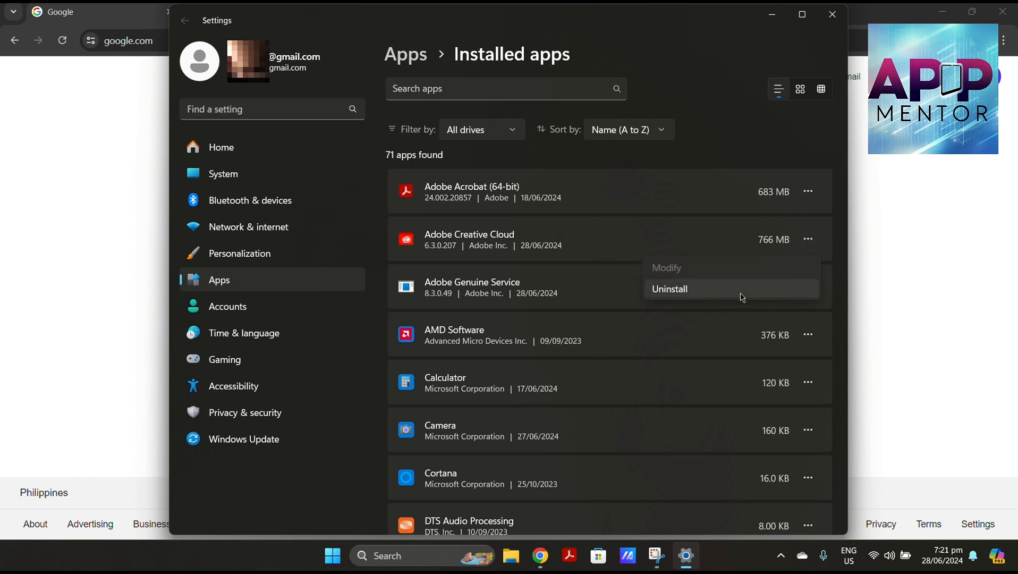
left_click(669, 288)
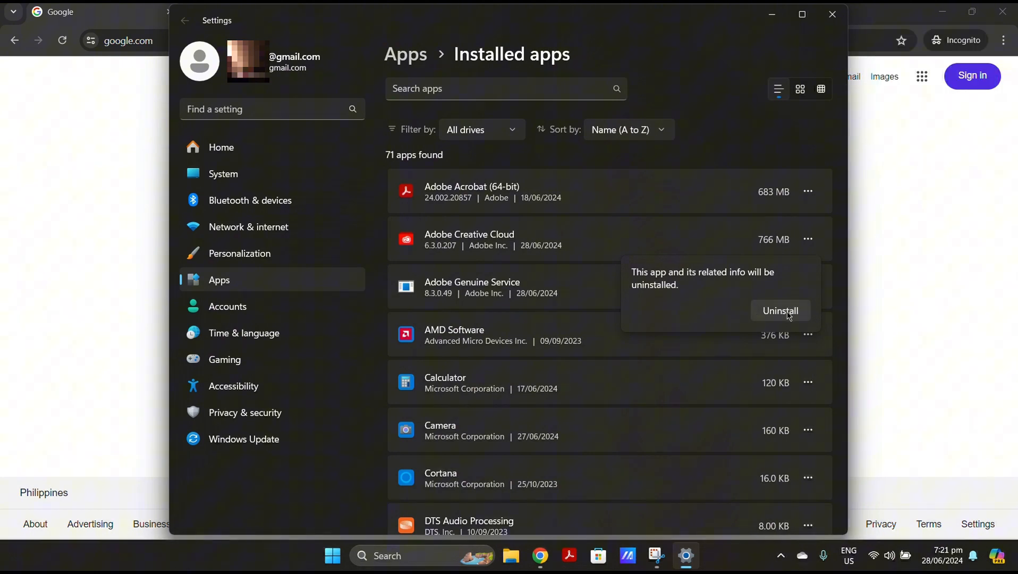
Step: Confirm the uninstall so Adobe Creative Cloud's removal progress window starts
left_click(780, 311)
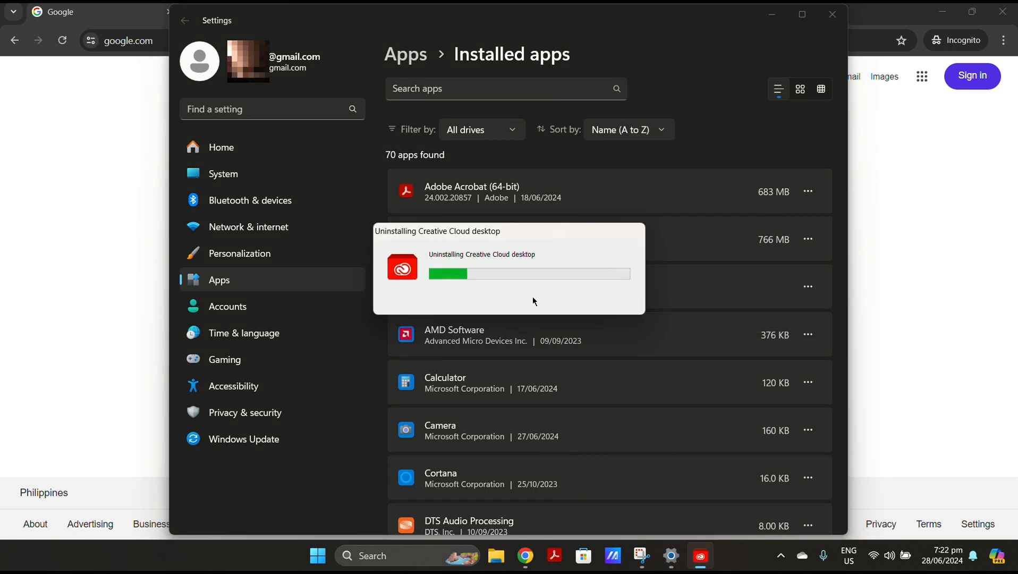